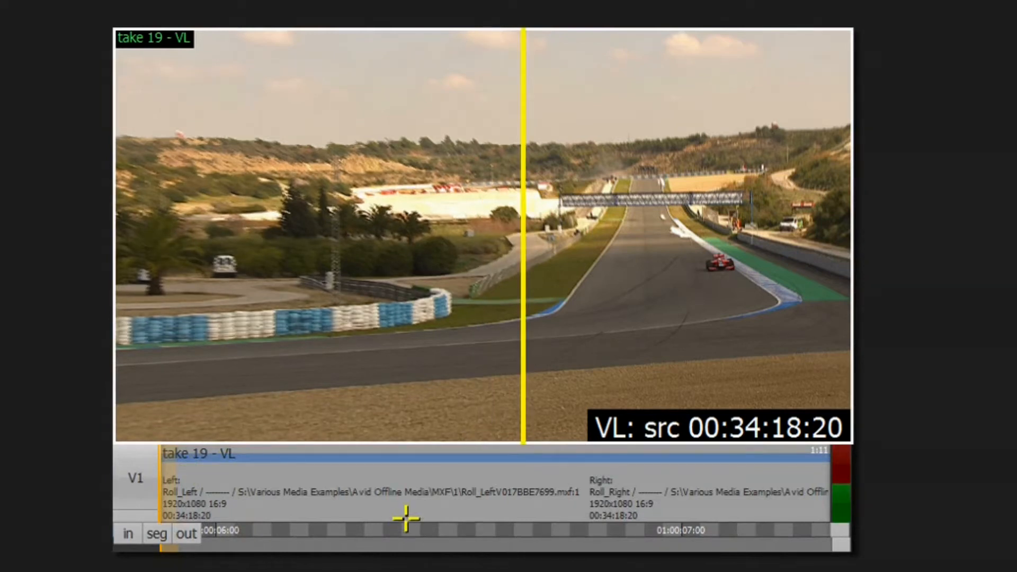
Step: Show the stereo eye operations (swap, split, slip eyes) for the take 19 - VL segment
right_click(405, 519)
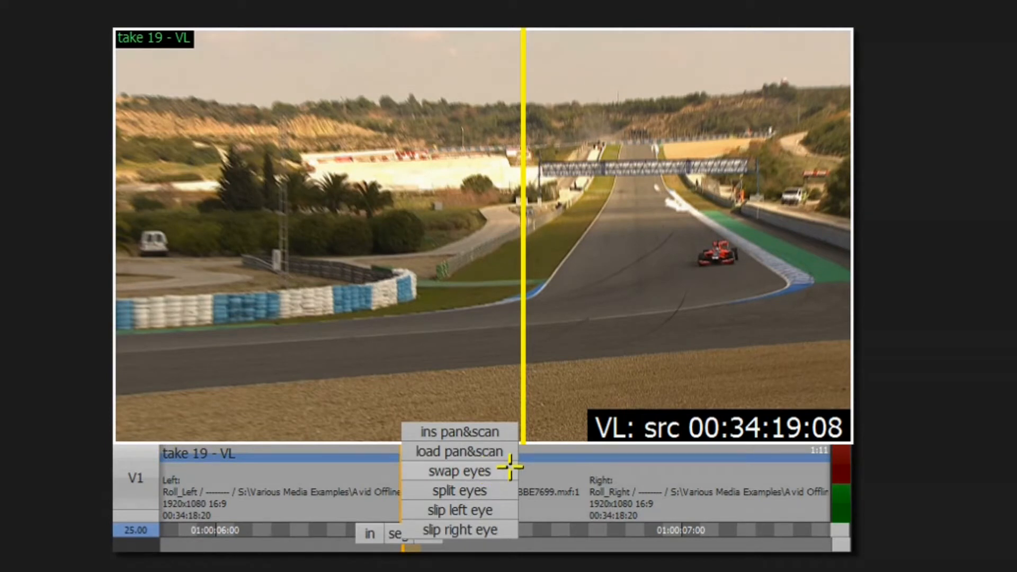
click(459, 470)
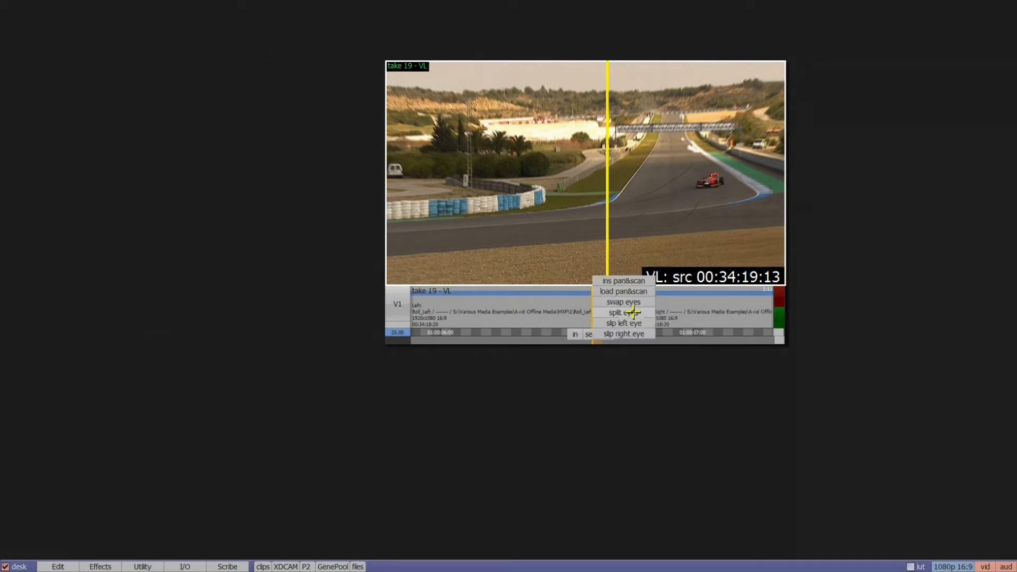
Step: Split take 19 - VL into separate VL - VL and VL - VR eye clips
click(616, 312)
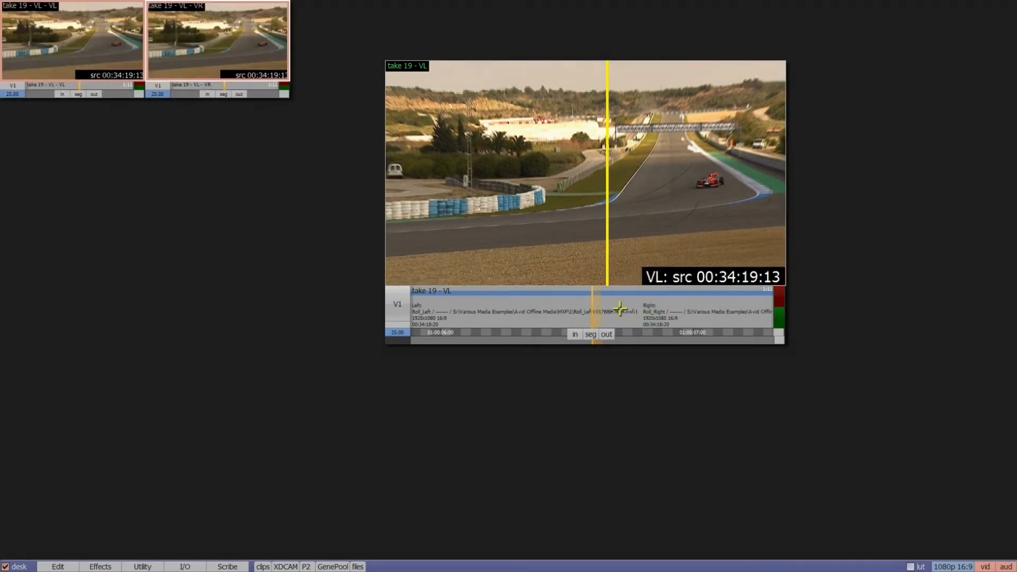
mouse_move(687, 452)
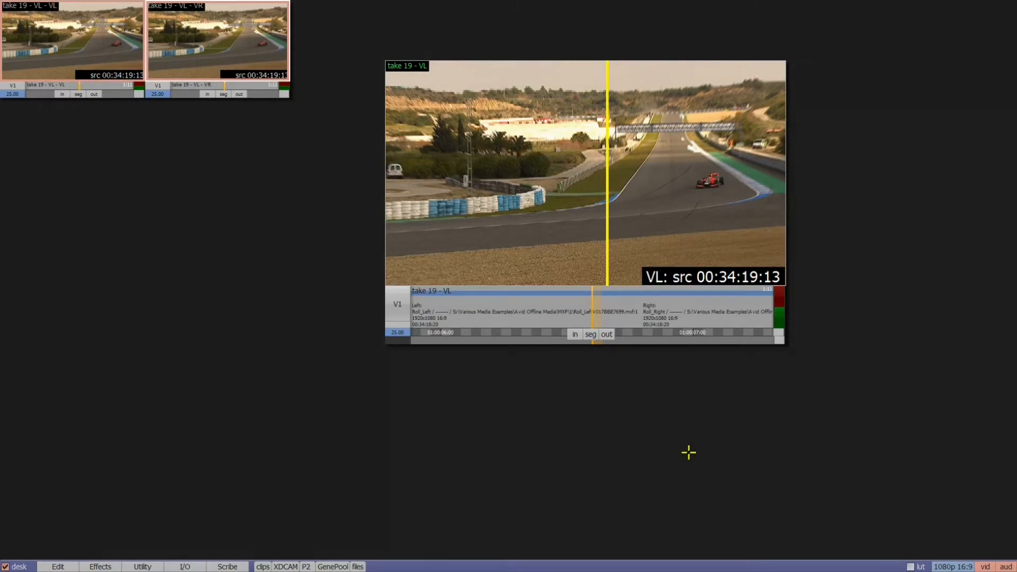
mouse_move(629, 324)
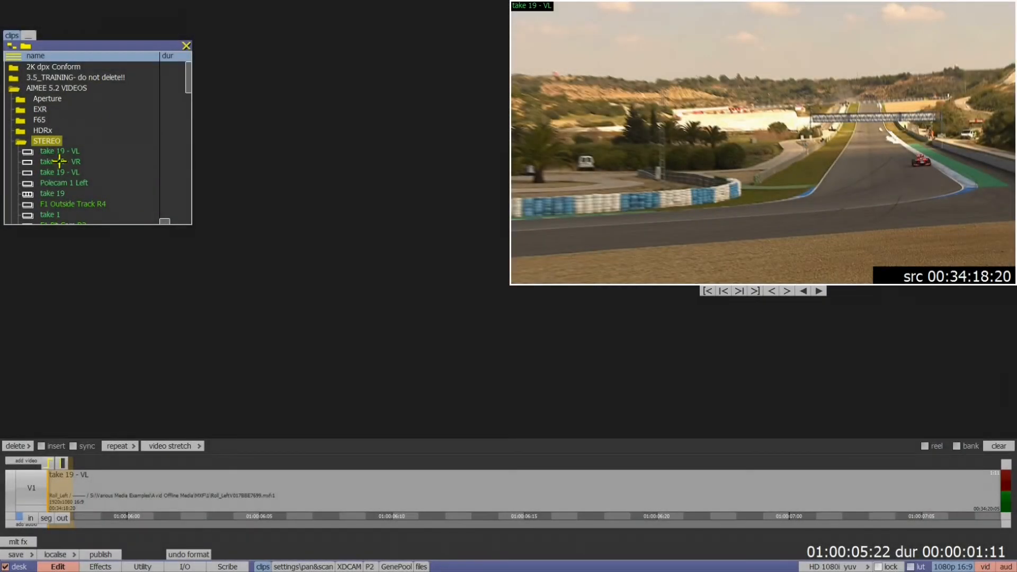
mouse_move(57, 167)
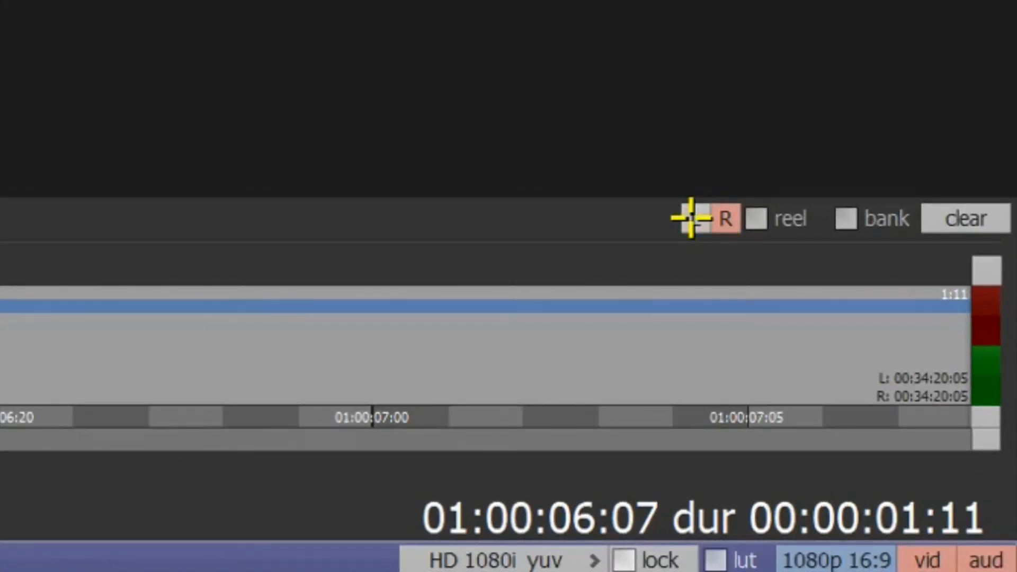
Step: Toggle the timeline eye selector beside 'reel' from R to L
click(724, 218)
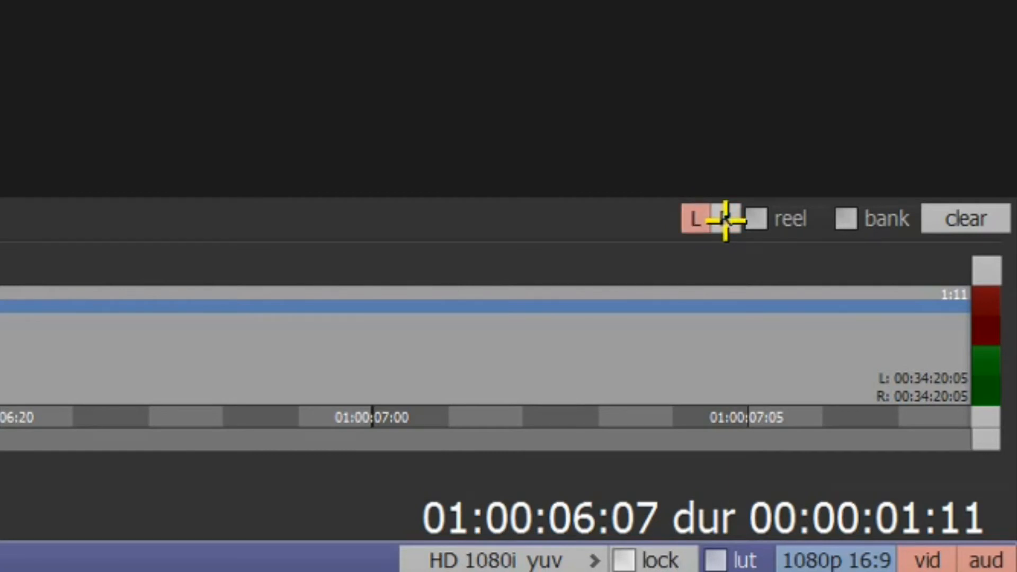
click(726, 218)
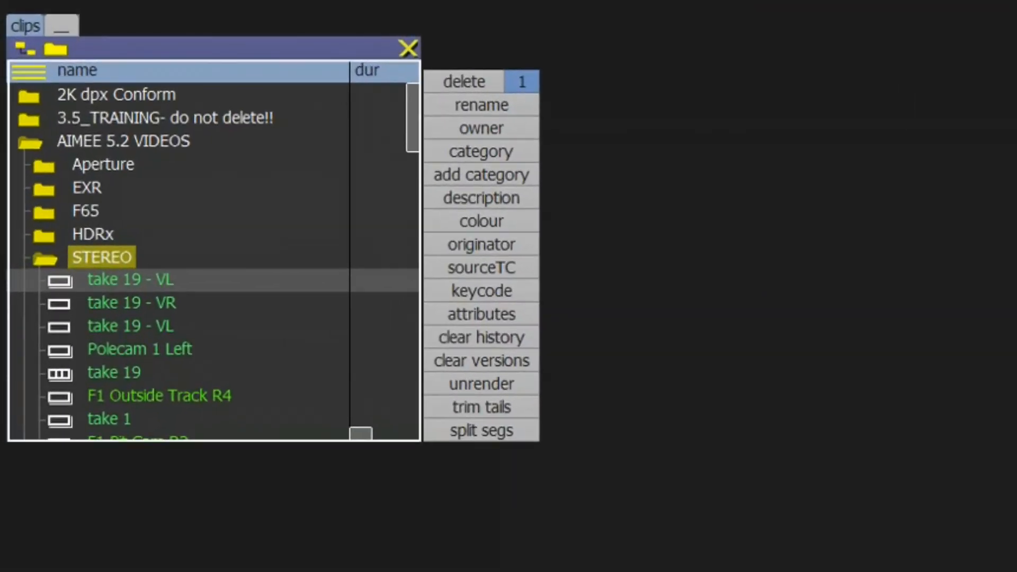
mouse_move(529, 434)
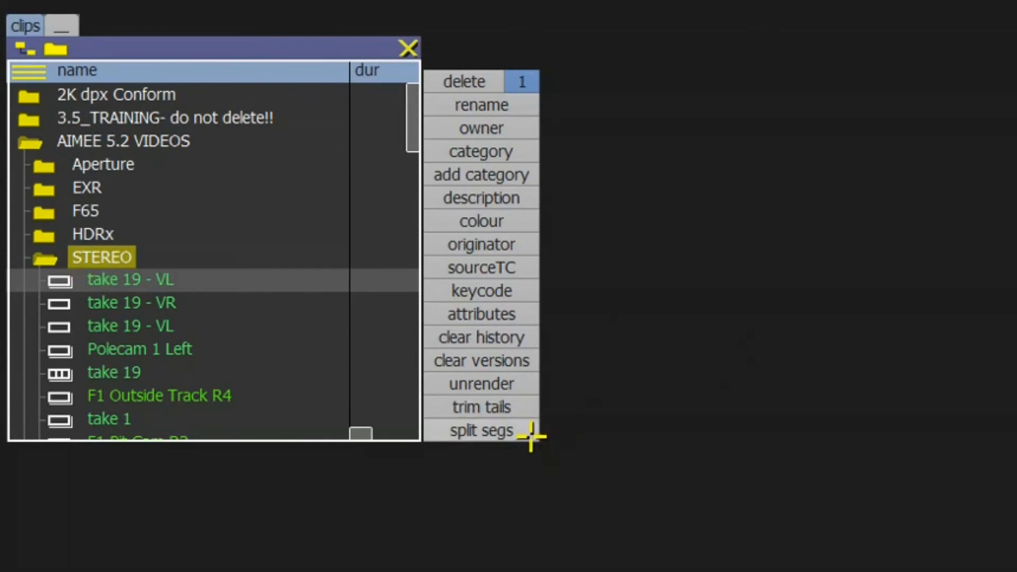
Step: Split take 19 - VL into segments with stereo eyes kept separate, creating VL and VR segment folders
click(481, 430)
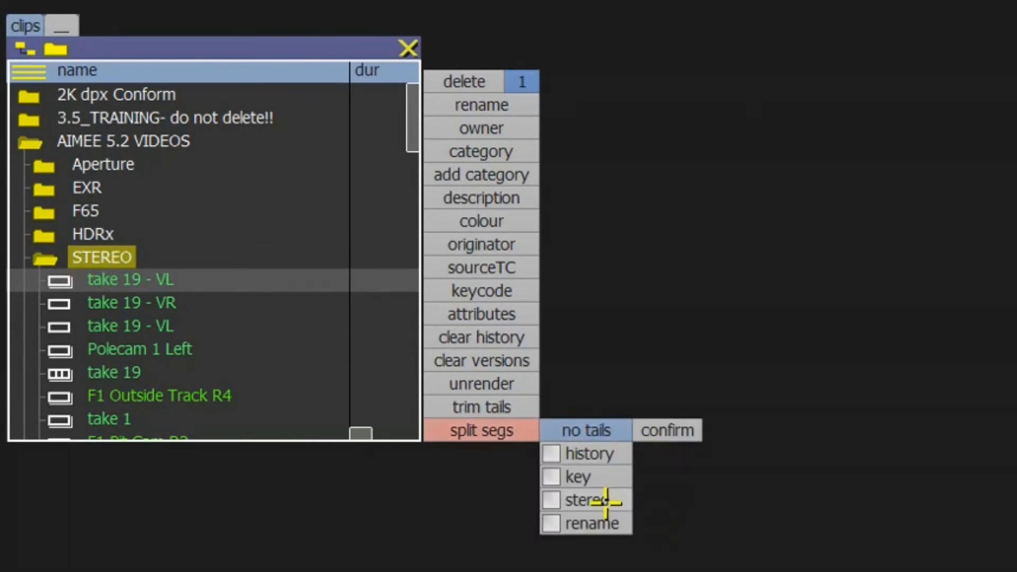
click(665, 429)
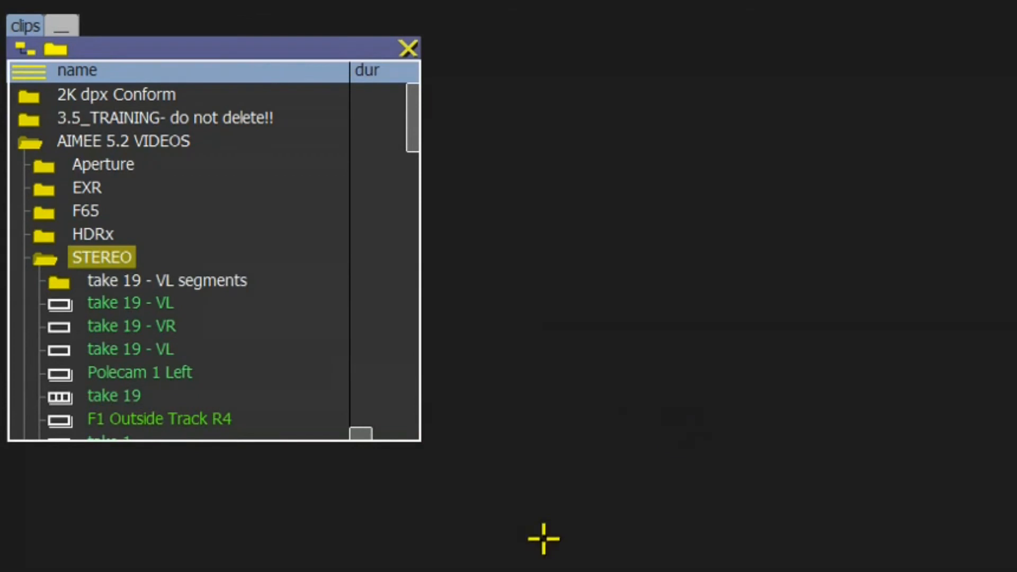
click(60, 280)
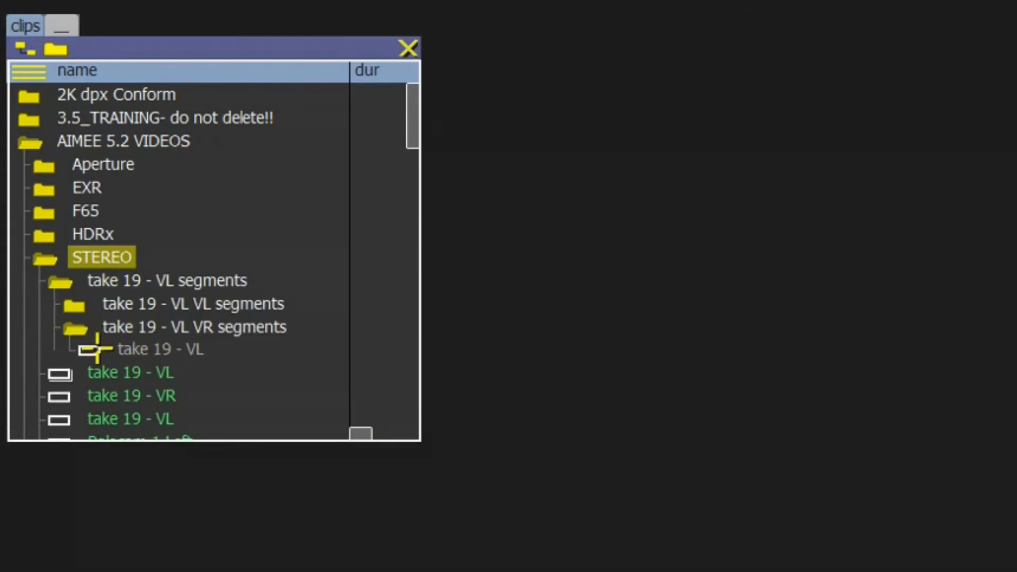
click(74, 304)
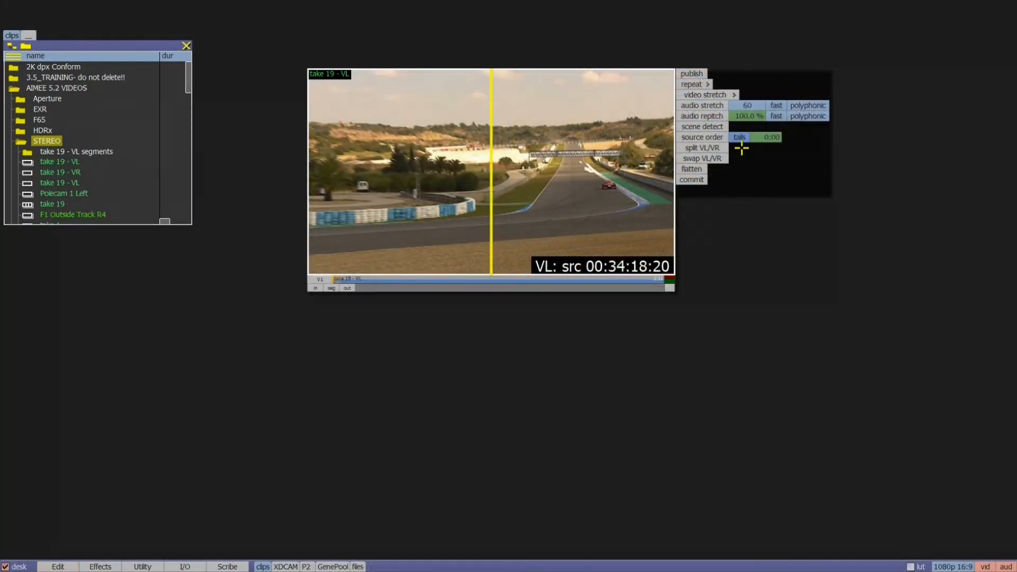
Step: Show the video stretch settings for take 19 - VL with its 00:00:01:11 duration
click(706, 94)
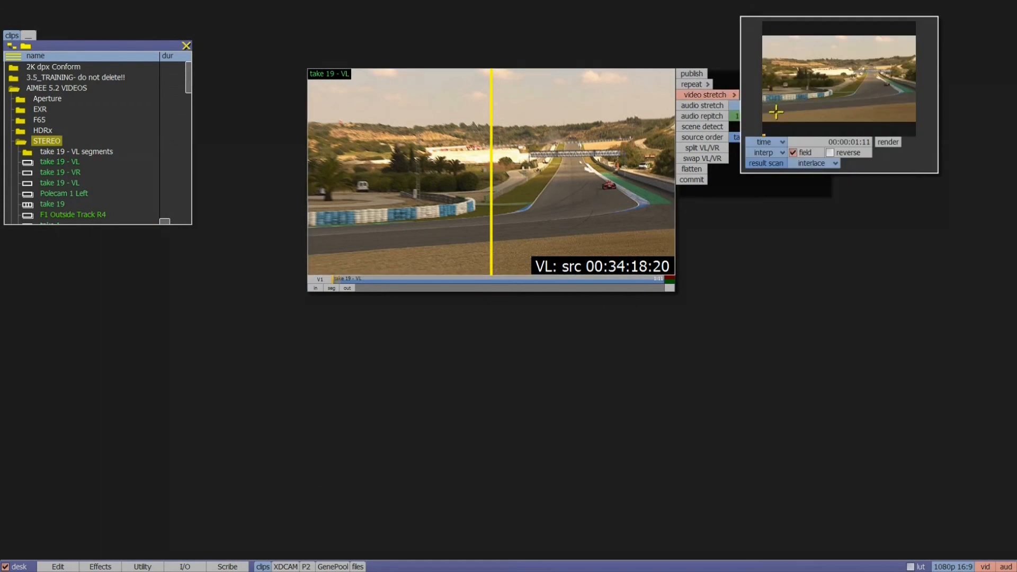